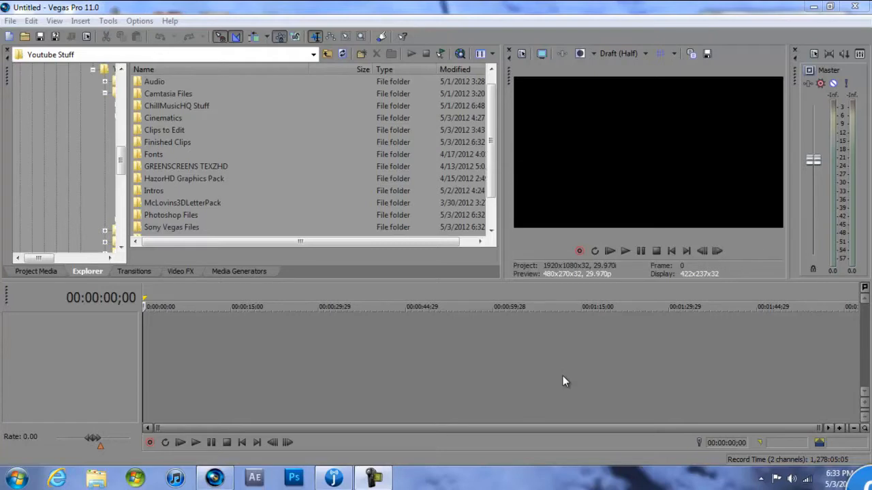
mouse_move(423, 10)
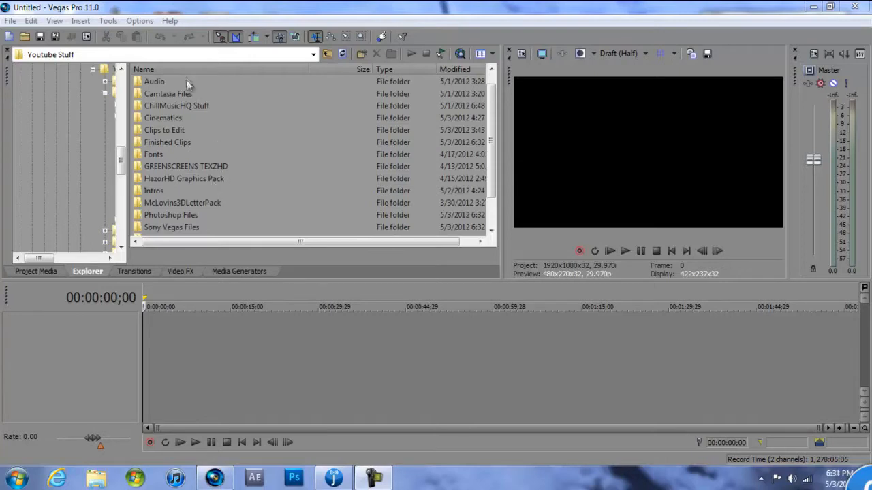
mouse_move(157, 196)
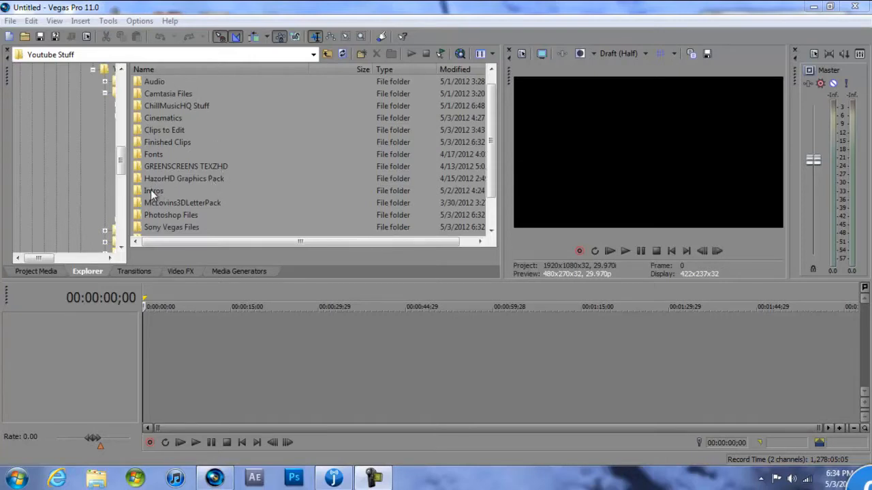
Step: Open the Intros folder and place the fiery intro clip with audio at 00:00
double_click(154, 191)
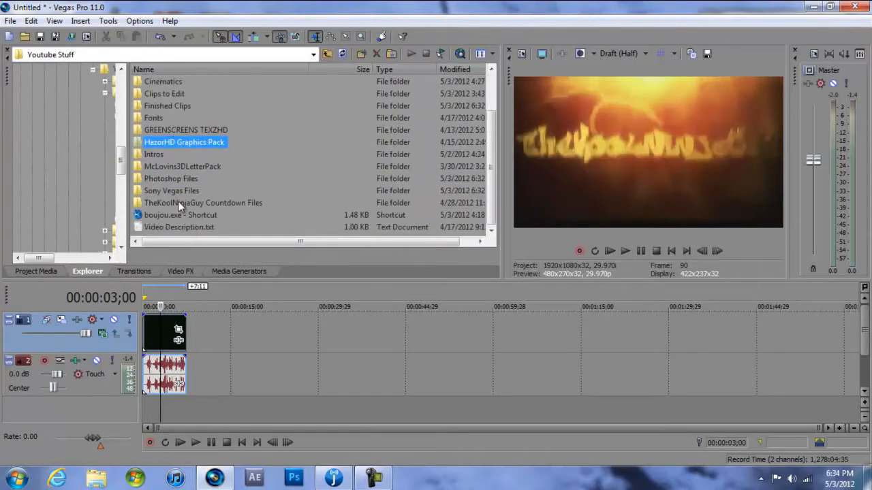
Step: Add the Top 5 Plays countdown clip after the intro and apply a Pan/Crop preset
double_click(203, 202)
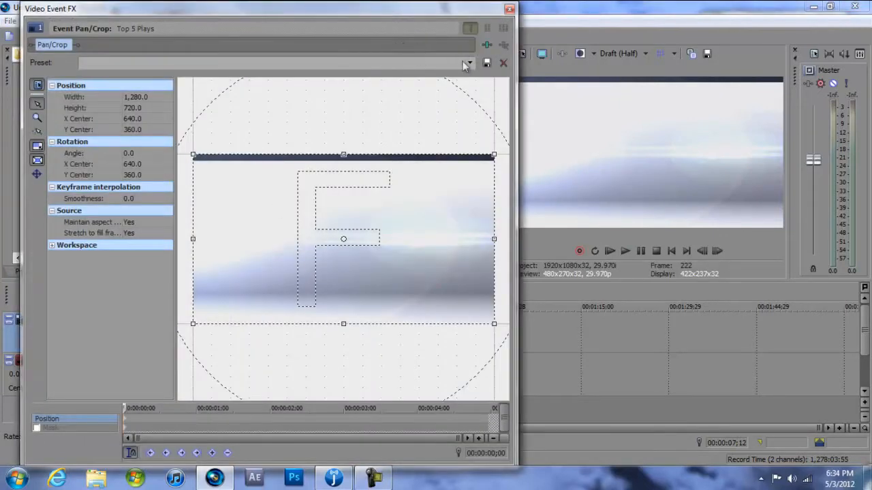
click(464, 63)
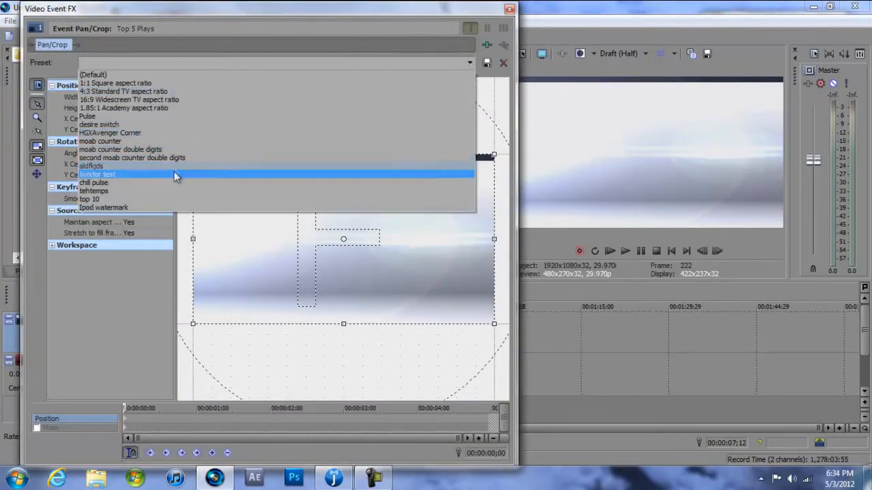
click(89, 199)
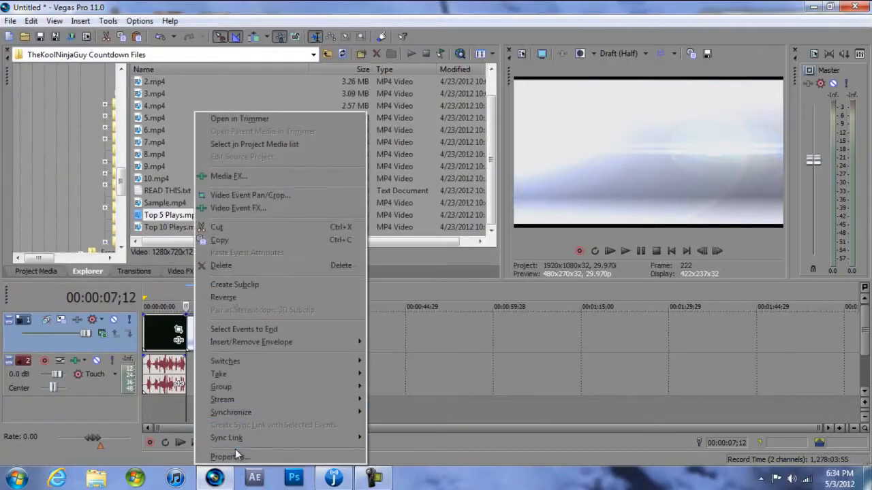
Step: Place the numbered countdown MP4s at spaced intervals along video track 1
click(230, 457)
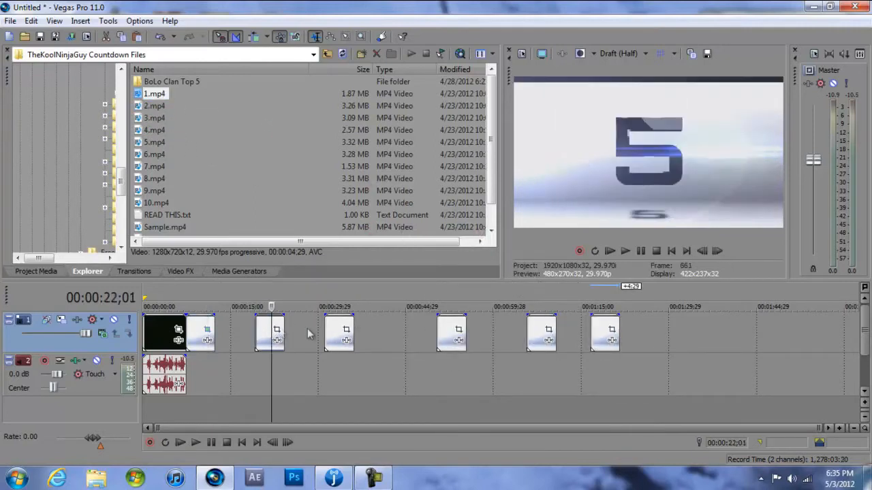
click(450, 307)
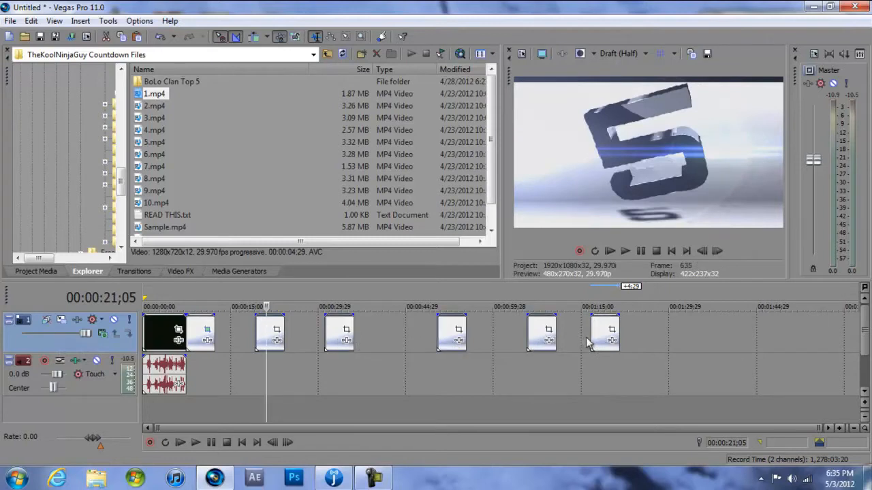
Step: Apply a framing preset to the number 5 countdown clip
right_click(610, 333)
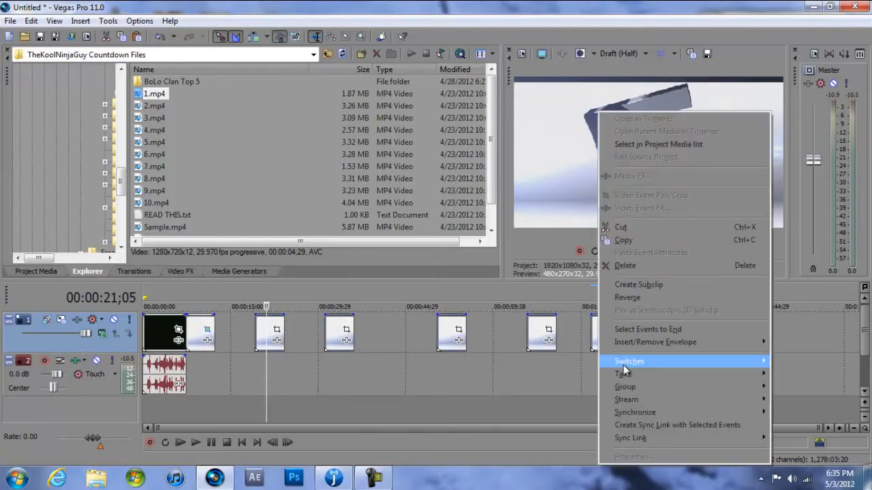
click(629, 361)
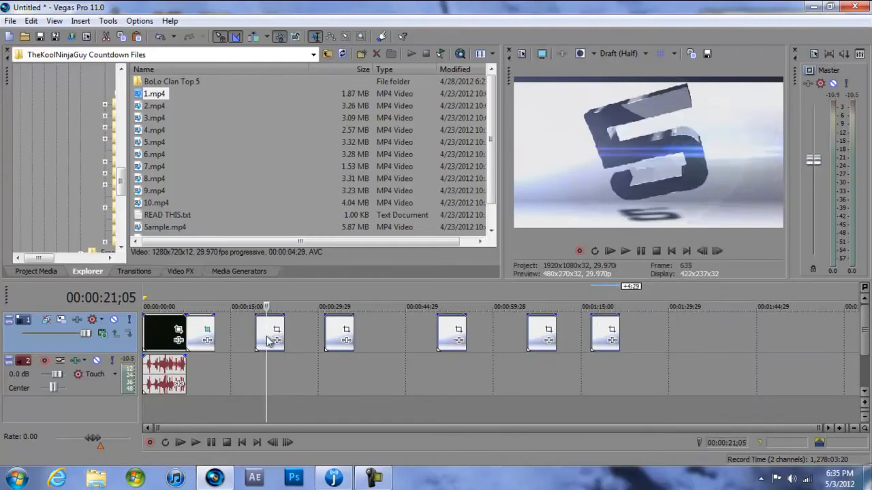
right_click(269, 333)
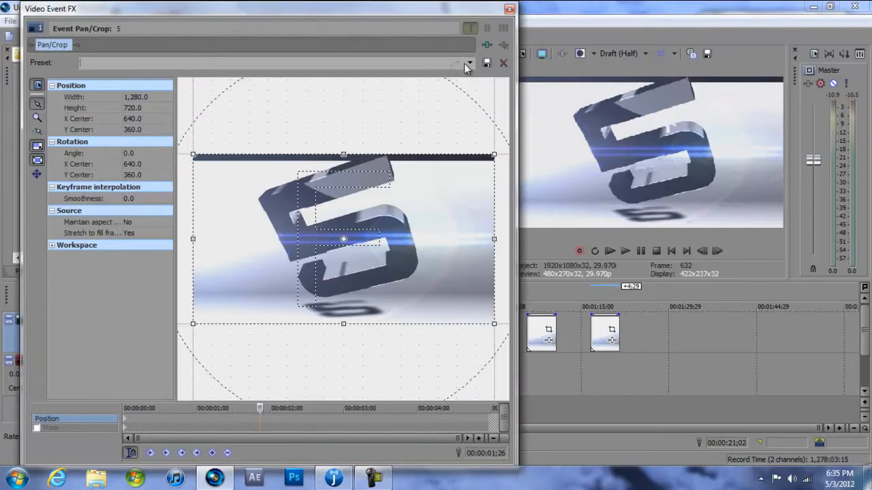
click(464, 62)
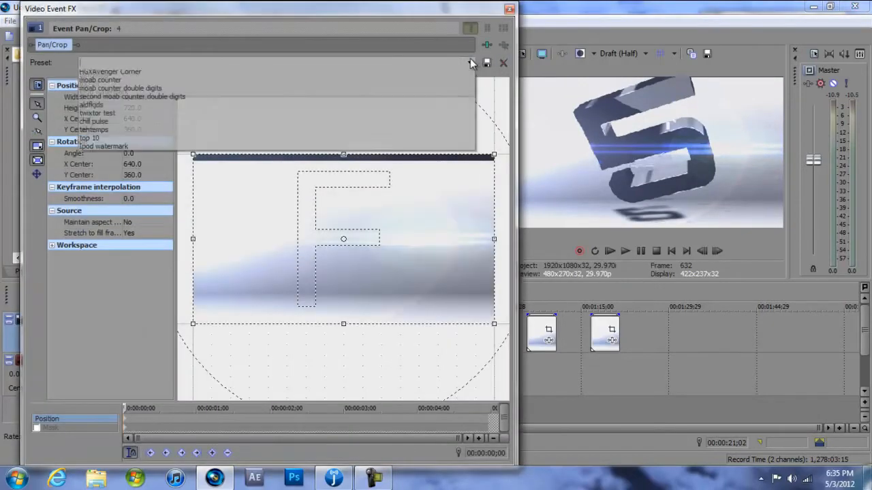
Step: Apply framing presets to clips 4 and 3 (tehtemps), then open clip 2's presets
click(89, 138)
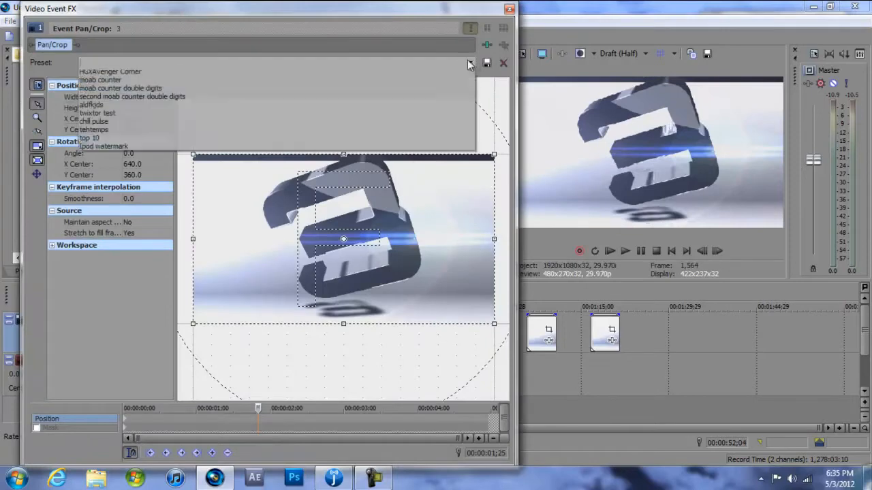
click(99, 129)
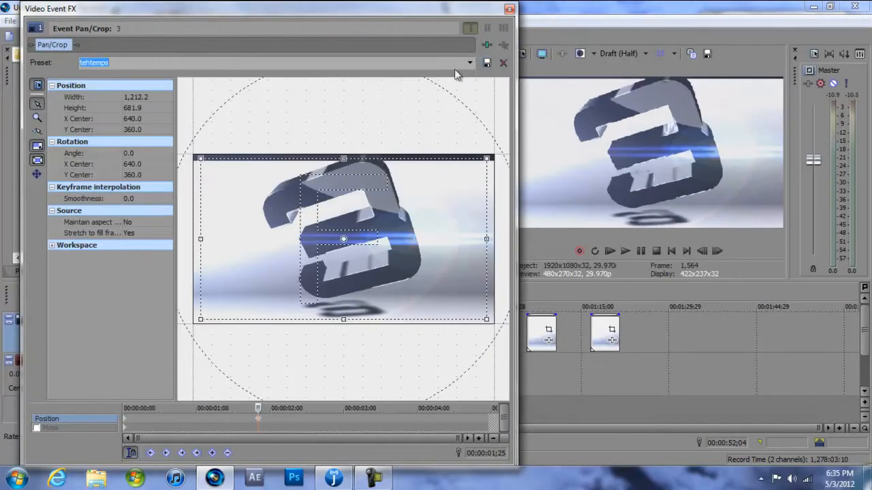
click(466, 63)
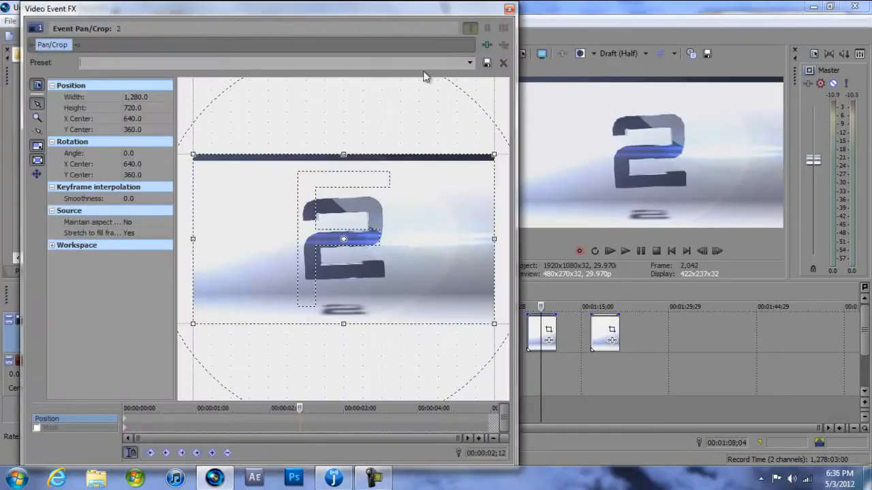
click(276, 62)
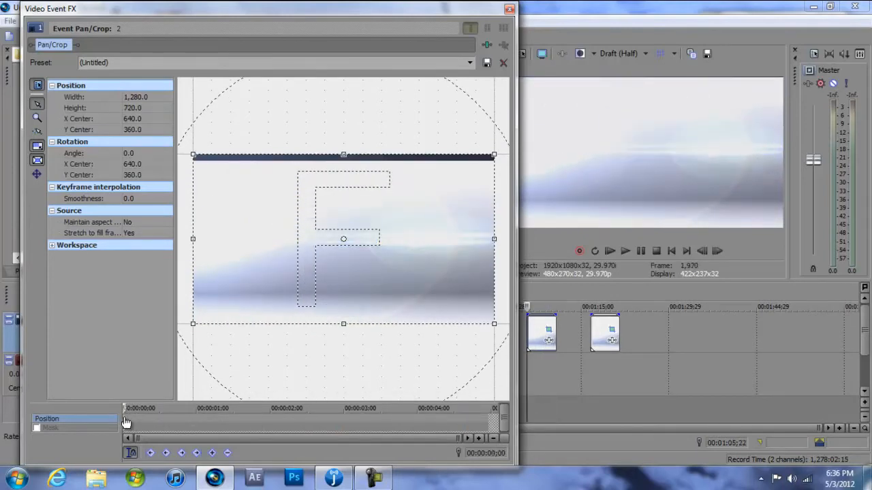
Step: Close the Video Event Pan/Crop window to return to the timeline
click(461, 63)
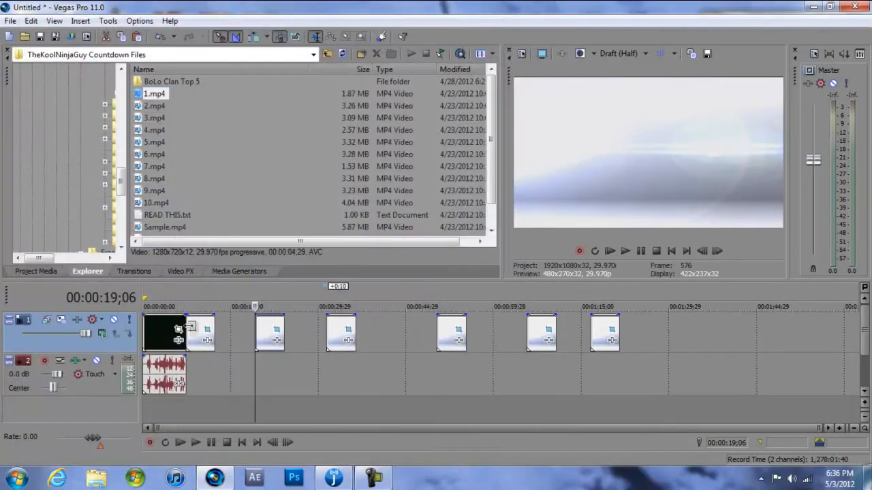
Step: Browse to Clips to Edit > vTremor's Clips > Other Clips and add Quad C4.mp4
click(625, 251)
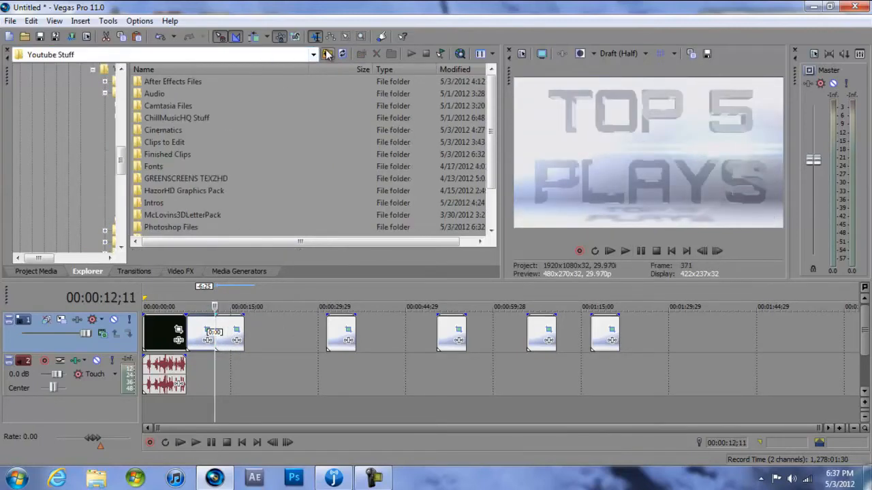
double_click(165, 142)
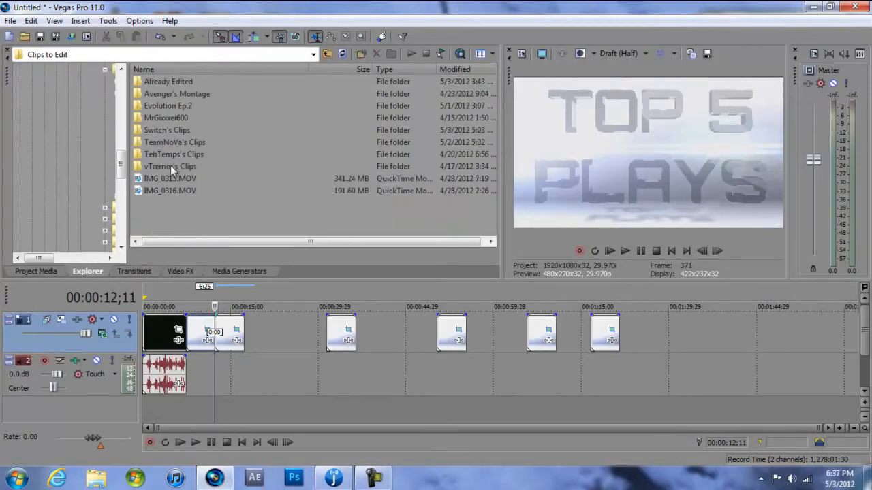
double_click(170, 166)
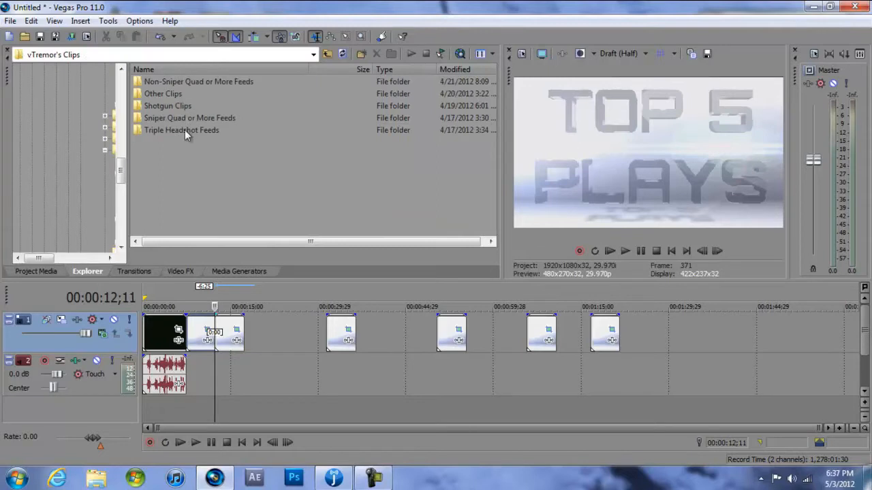
double_click(163, 94)
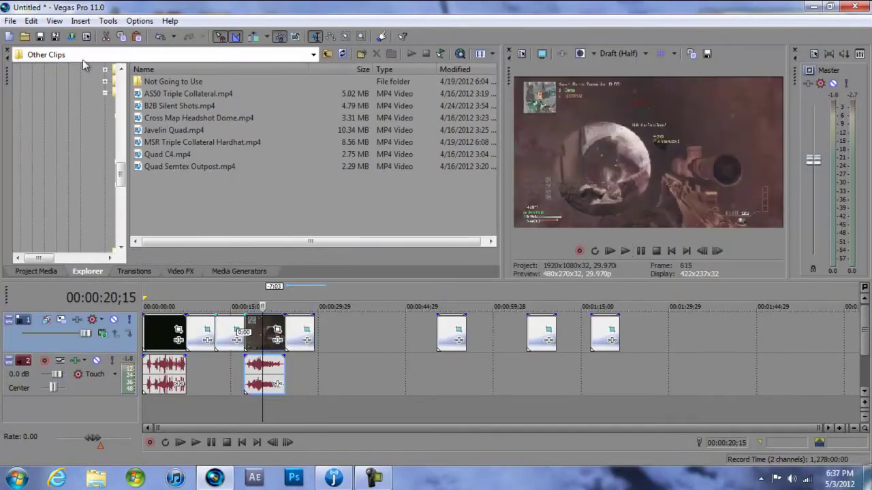
mouse_move(297, 344)
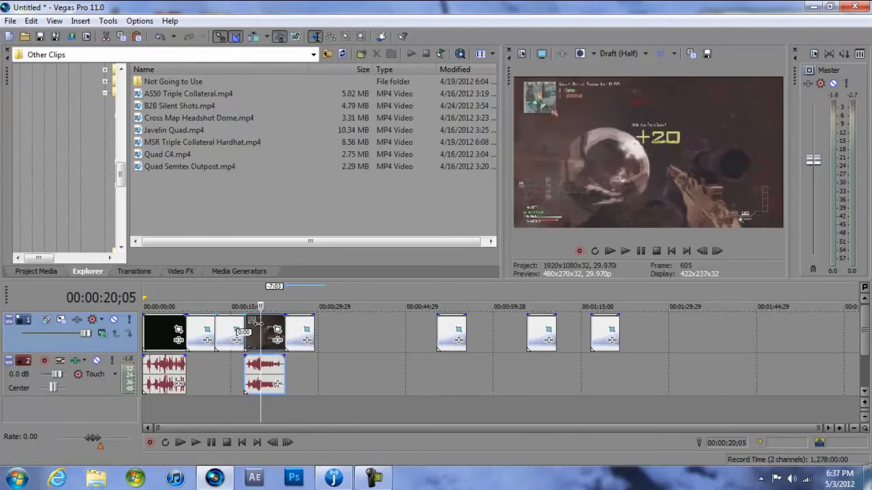
Step: Add the No CC, Just Contrast filter package to Quad C4 and preview playback
right_click(263, 333)
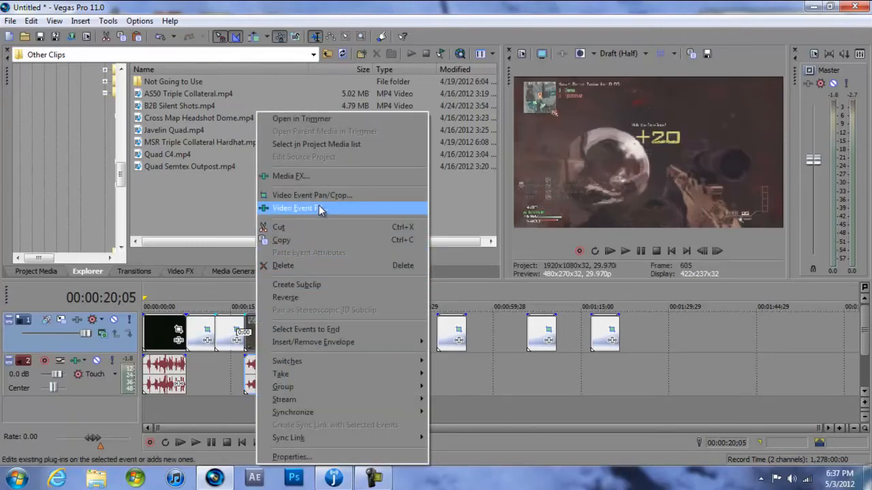
click(300, 208)
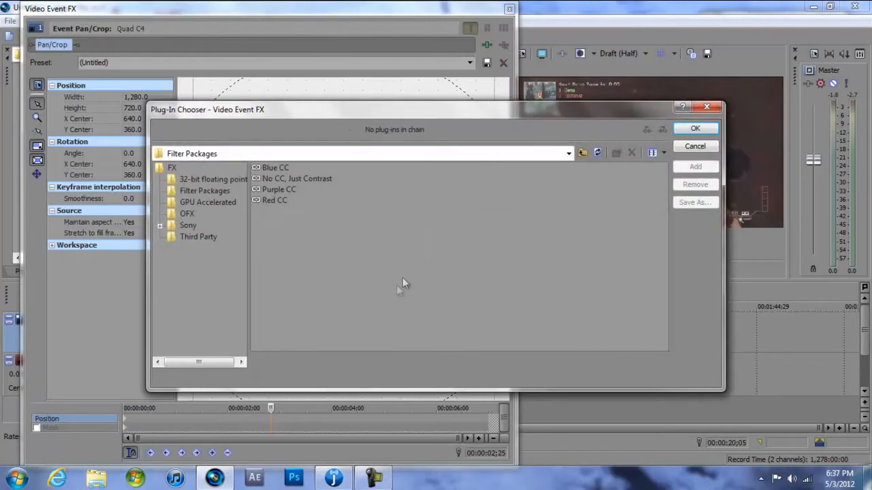
click(568, 153)
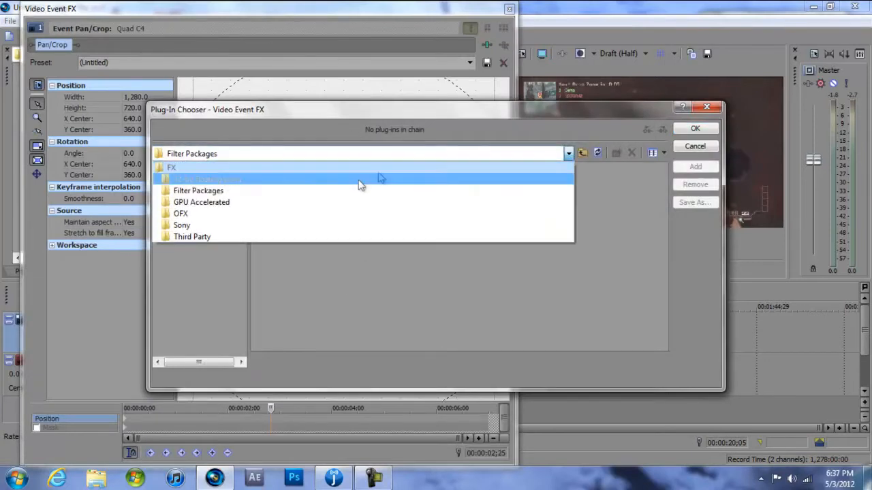
click(188, 224)
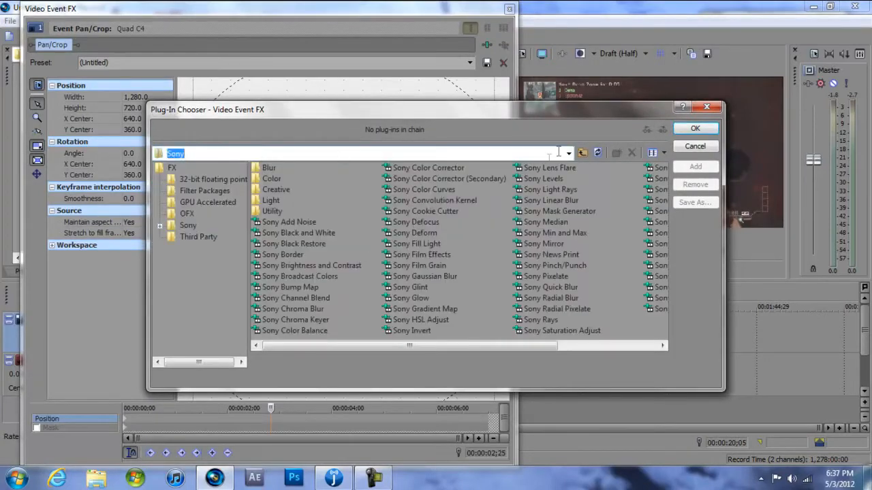
click(204, 191)
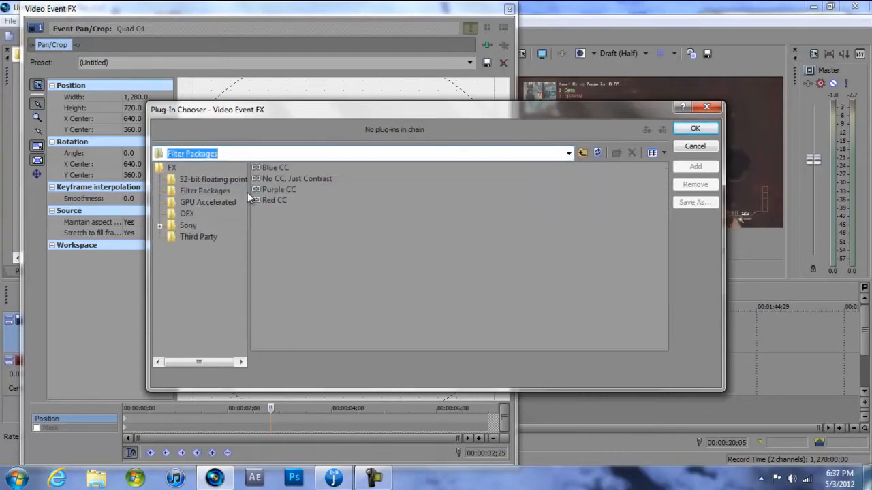
click(293, 179)
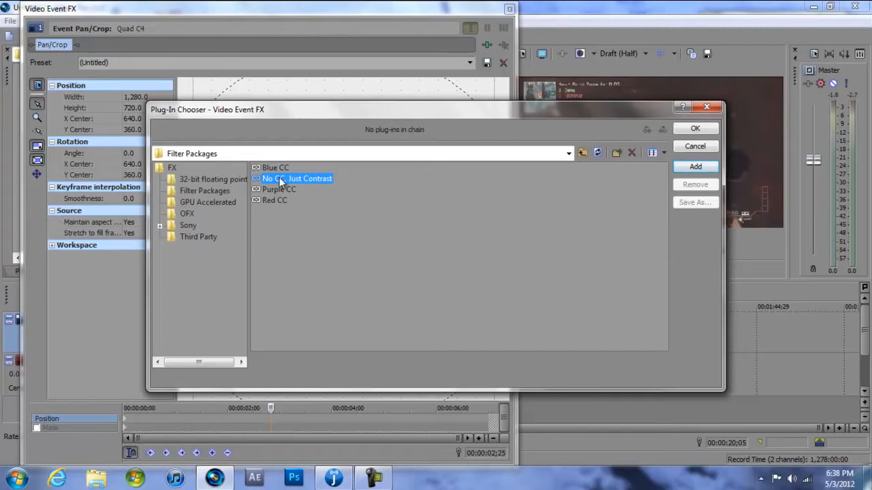
mouse_move(380, 202)
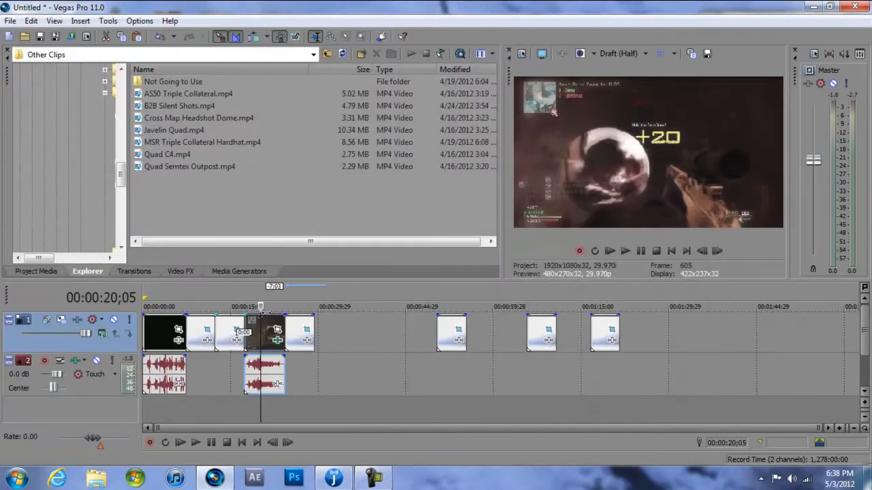
click(625, 251)
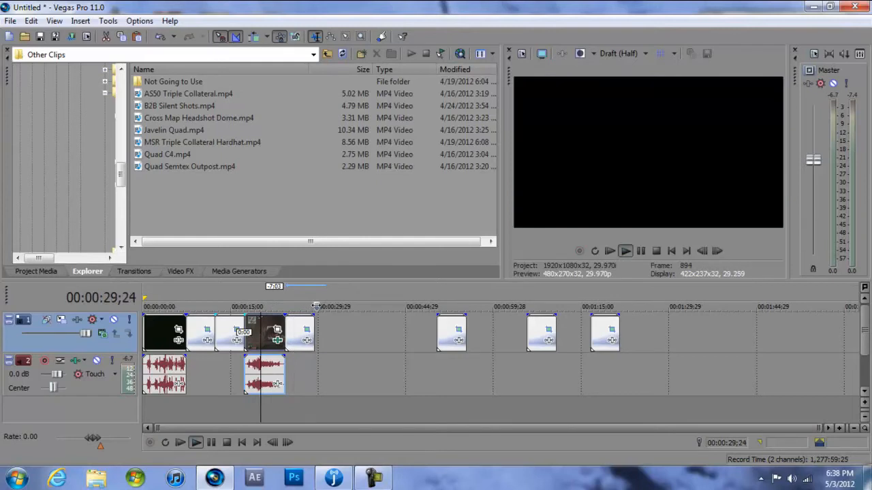
click(198, 117)
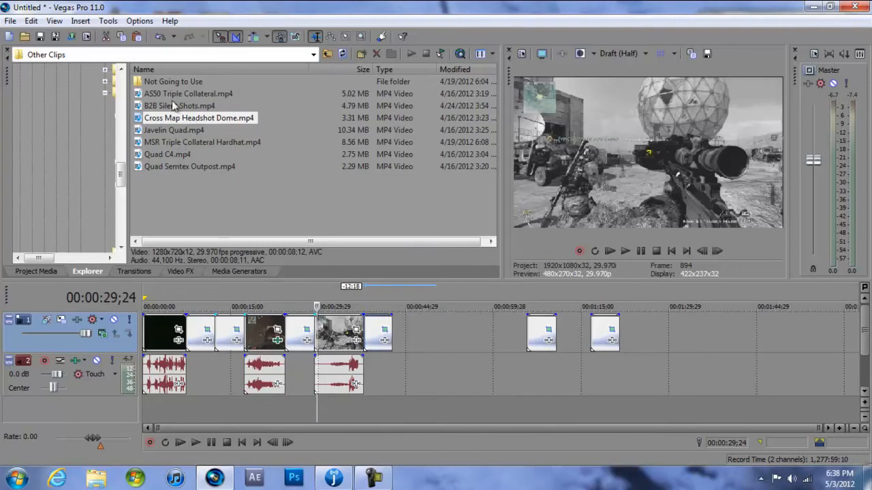
Step: Drop two gameplay clips with audio into the gaps before countdown numbers 3 and 2
click(188, 93)
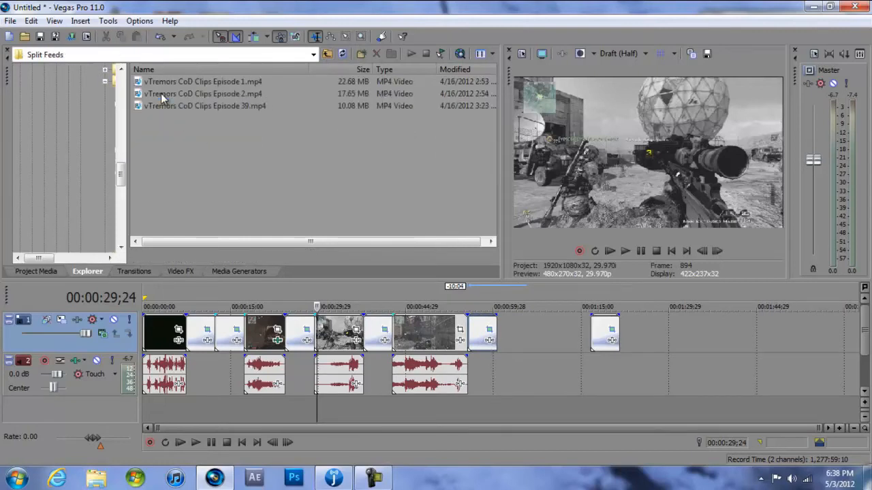
click(198, 93)
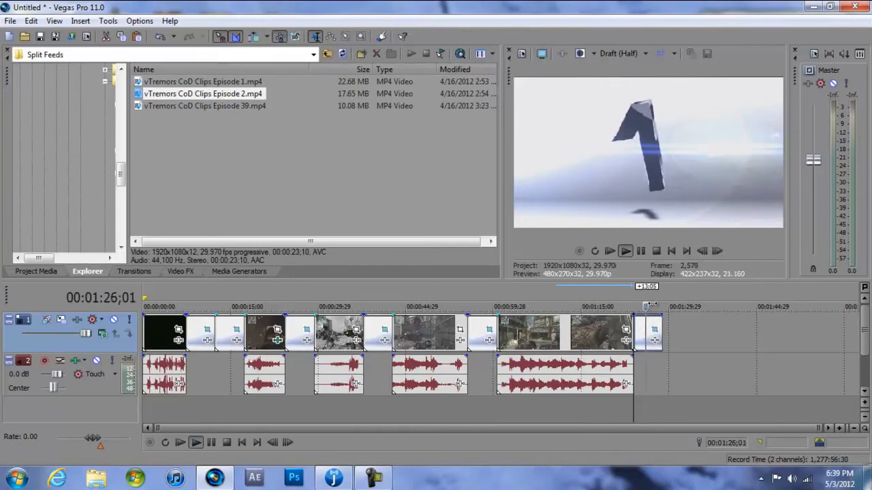
Step: Browse the countdown folders, delete the red test clip, and navigate back up
click(327, 54)
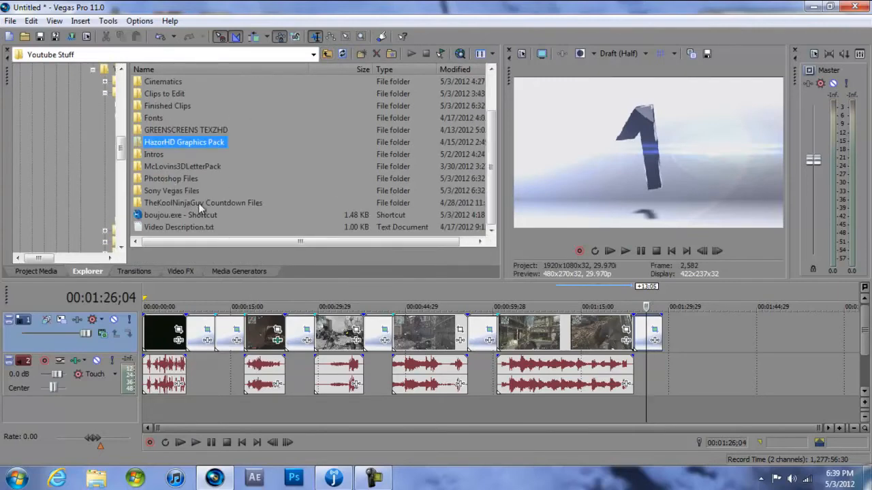
double_click(202, 202)
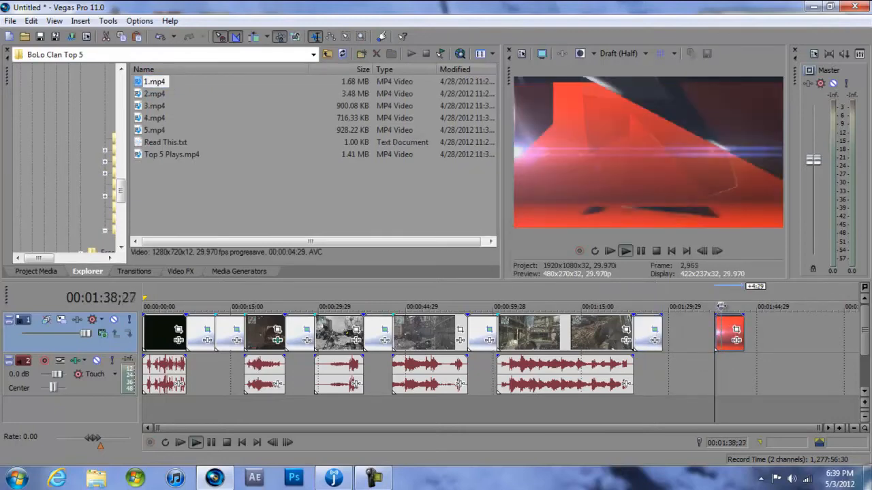
right_click(732, 334)
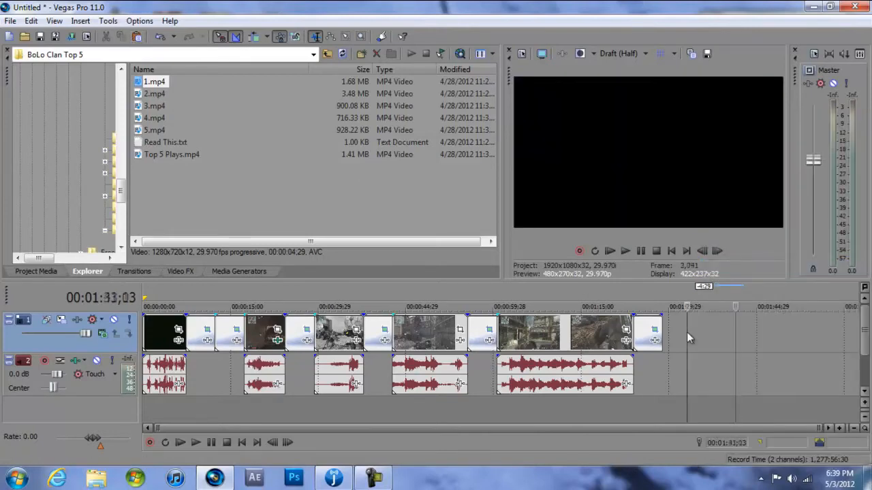
click(325, 54)
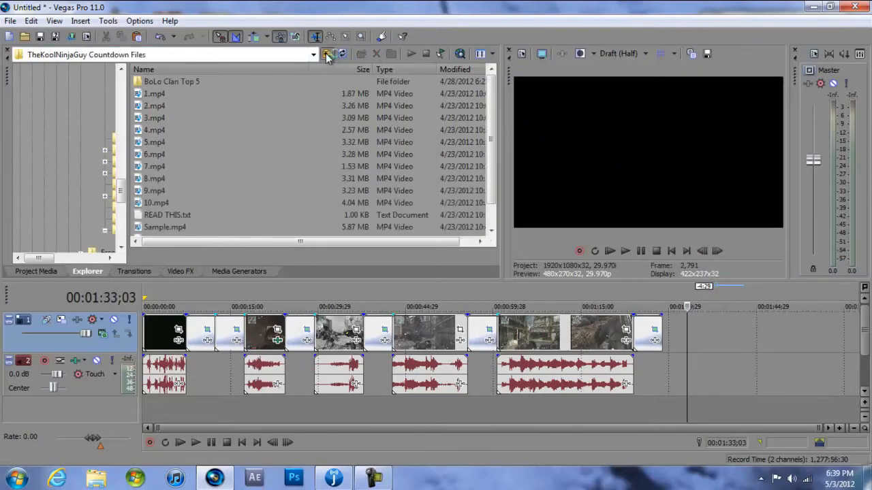
click(329, 54)
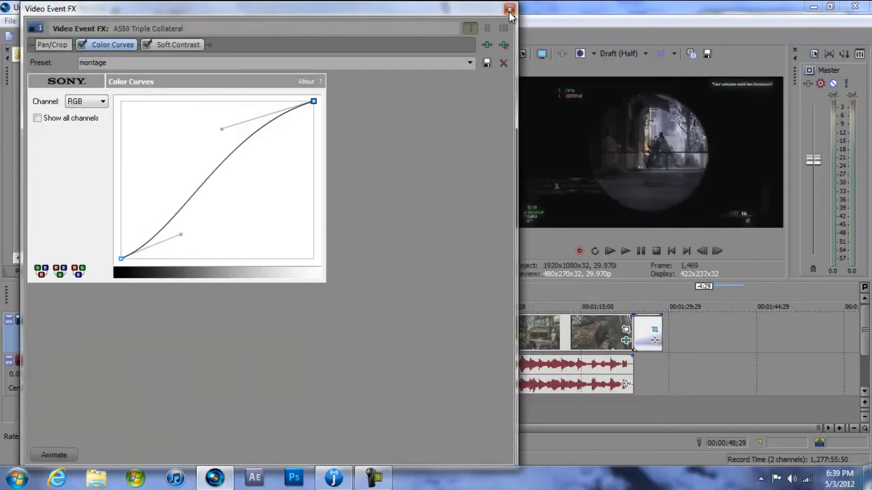
click(505, 9)
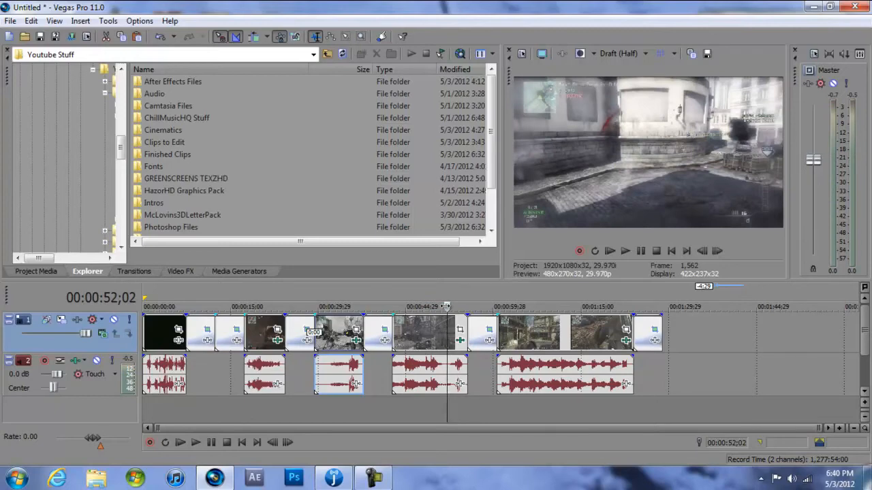
Step: Browse Video FX presets: Color Corrector, Color Curves, Brightness and Contrast, Color Balance, Add Noise
click(180, 271)
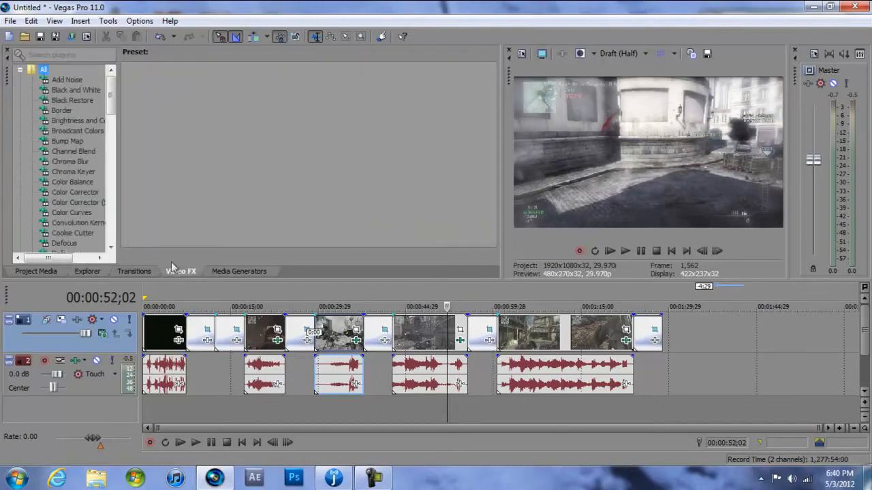
click(75, 192)
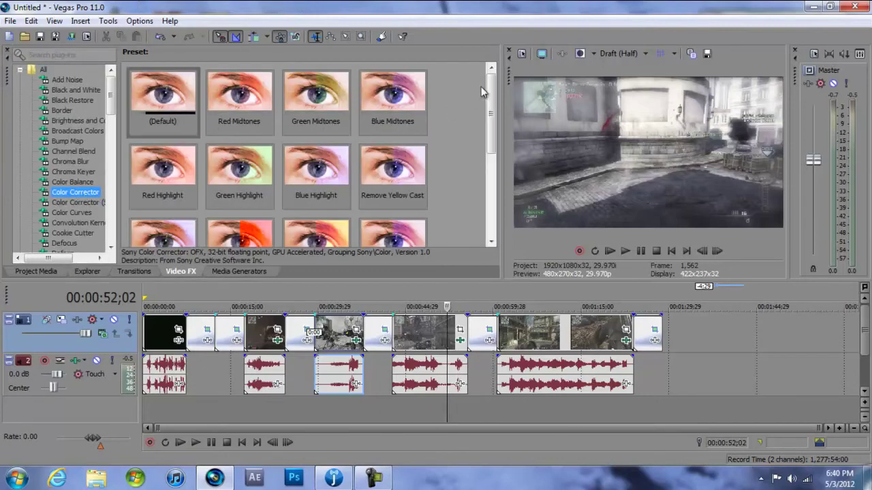
click(75, 202)
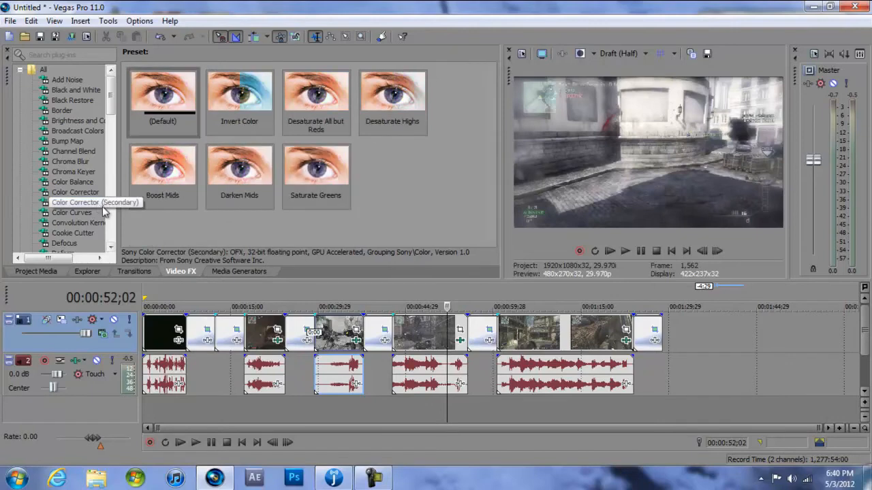
click(76, 193)
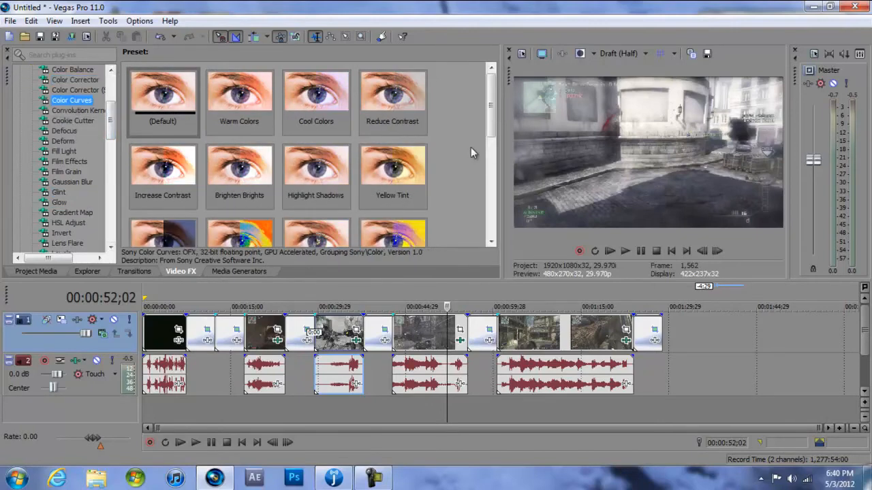
scroll(down, 3)
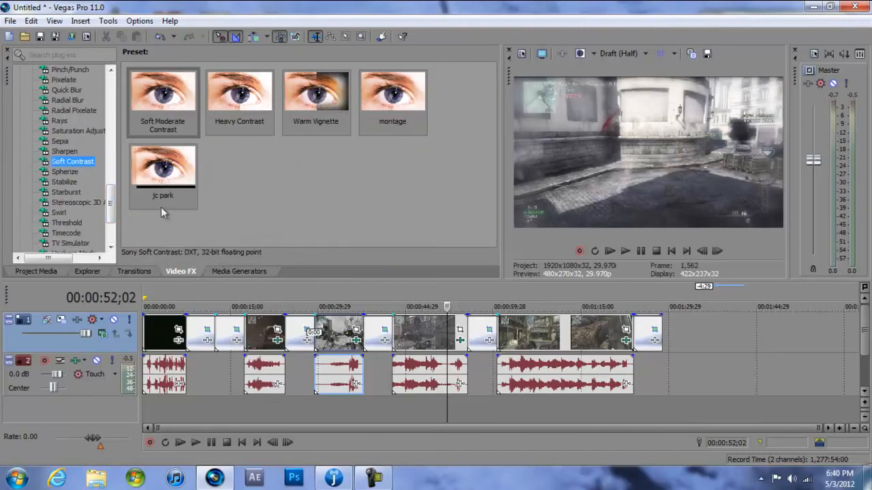
scroll(down, 3)
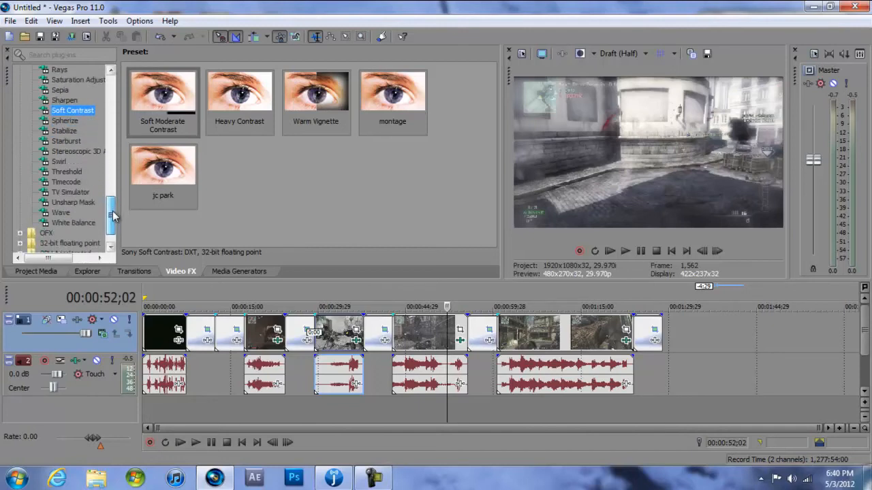
scroll(down, 3)
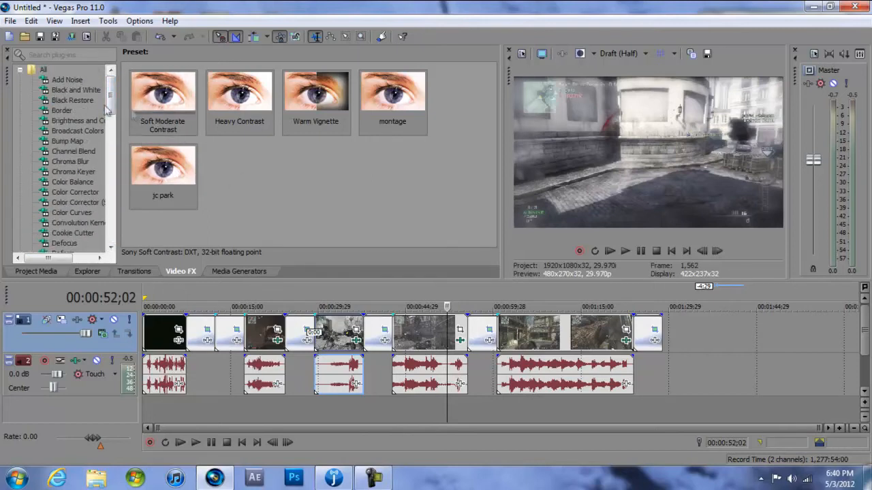
click(77, 121)
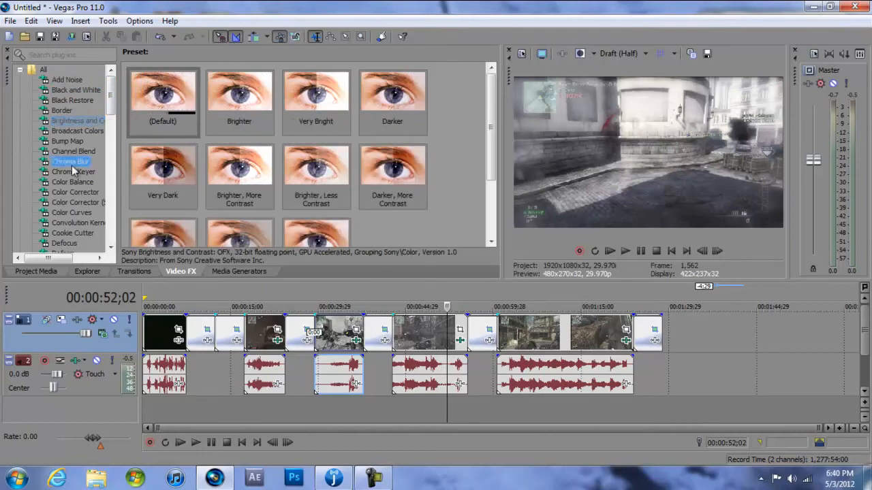
click(71, 182)
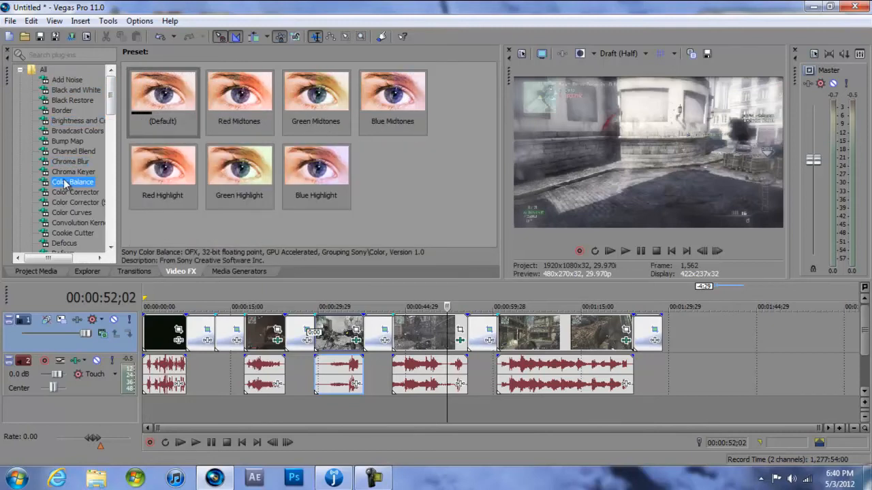
click(66, 79)
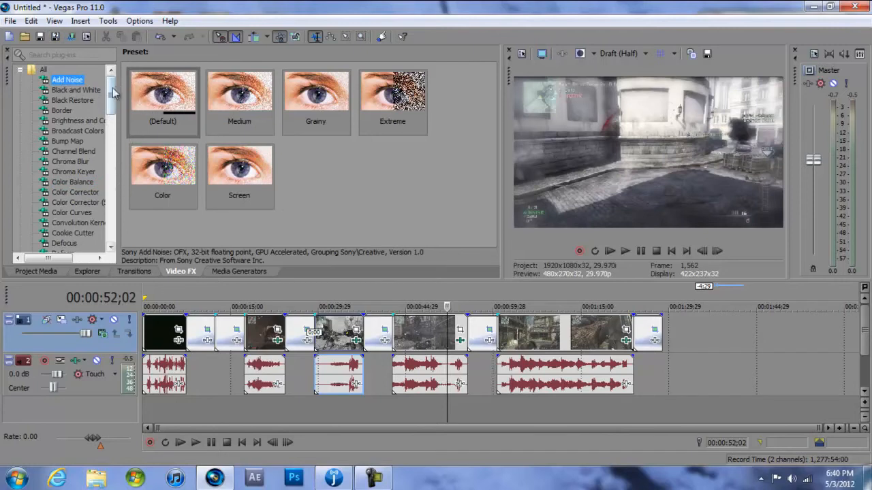
mouse_move(320, 291)
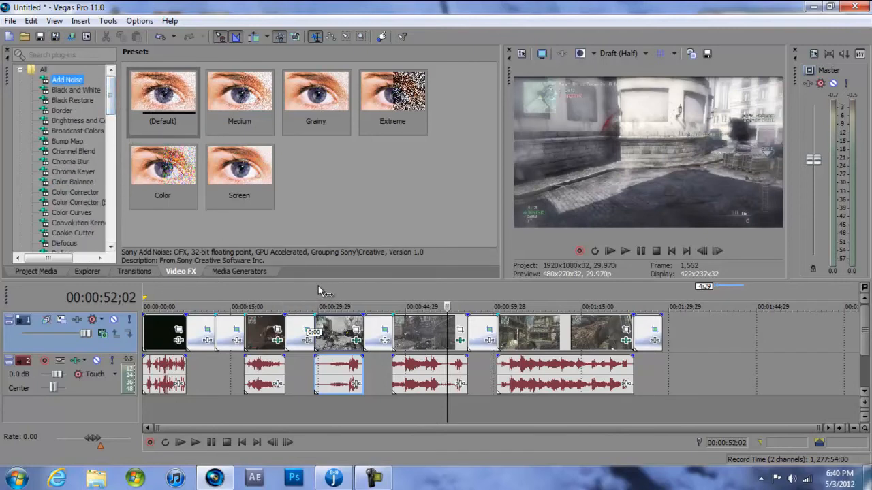
mouse_move(652, 334)
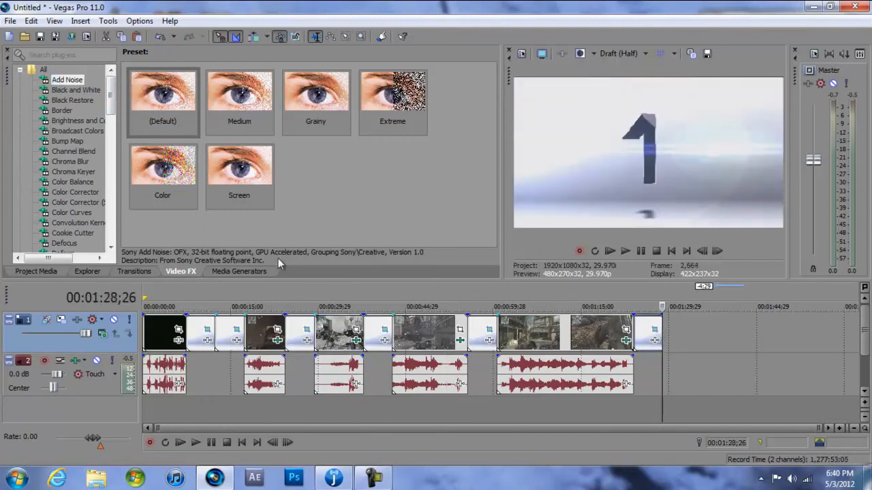
mouse_move(291, 183)
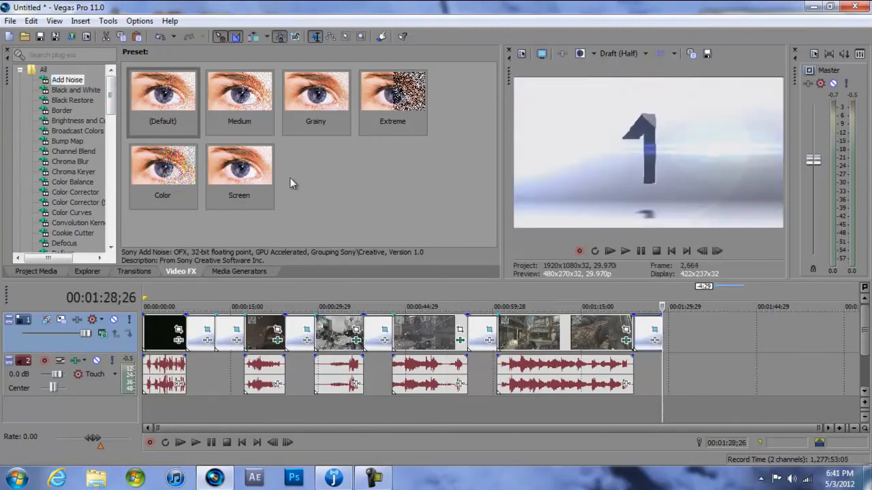
Step: Insert a new empty video track via the timeline's right-click menu
right_click(698, 340)
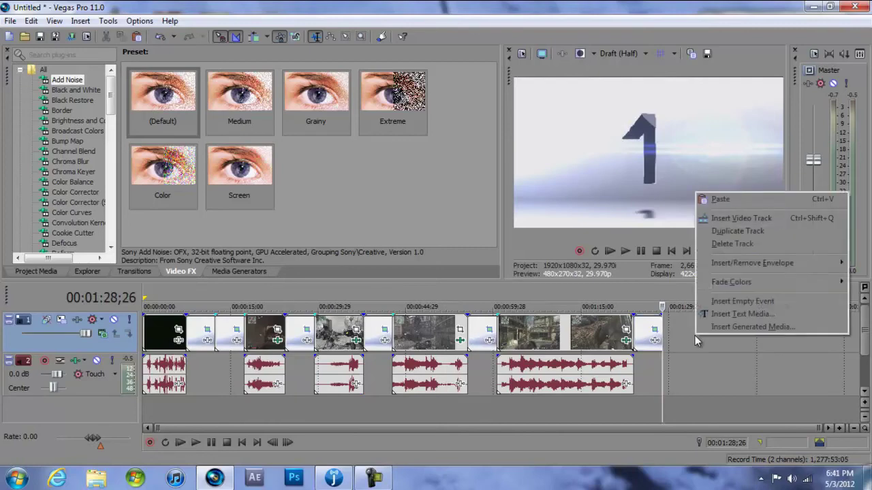
click(742, 218)
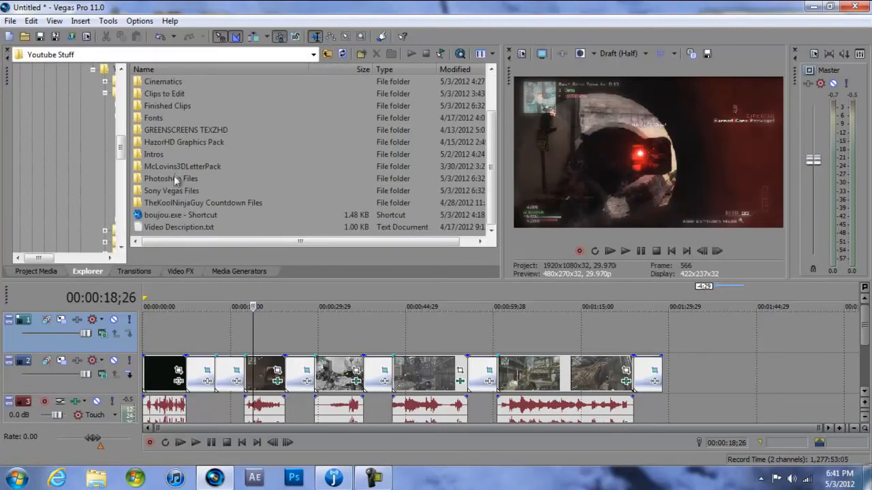
Step: Open the Photoshop Files folder in the Explorer pane to find TheKoolNinjaGuy-Logo.png
double_click(171, 179)
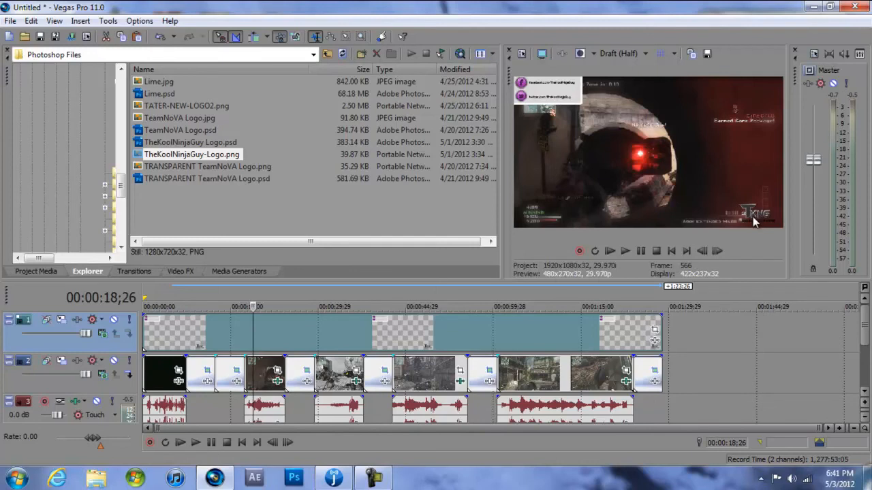
mouse_move(757, 229)
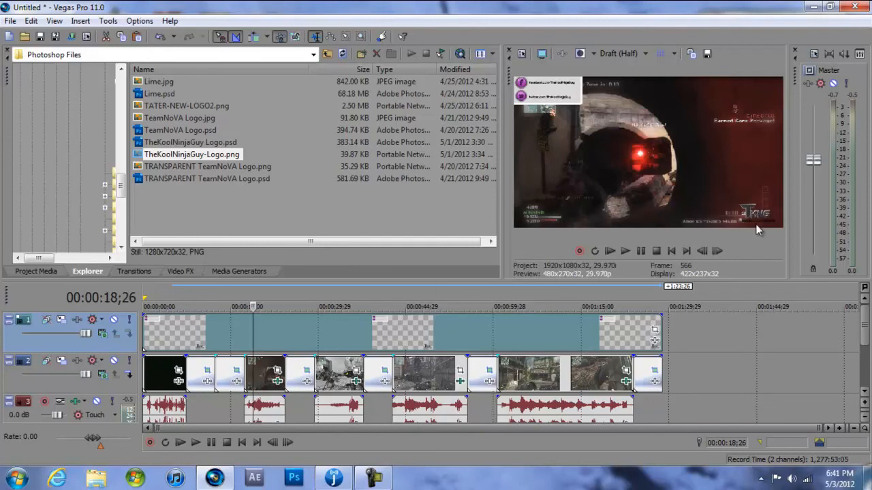
mouse_move(715, 279)
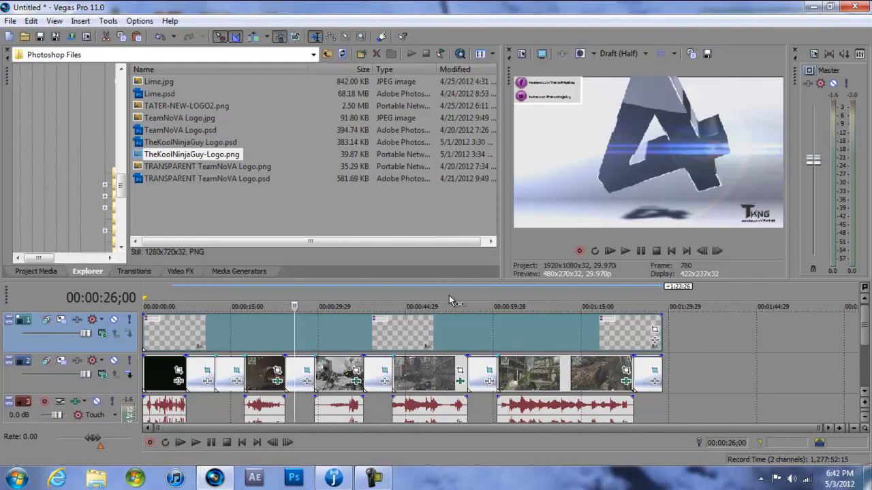
mouse_move(334, 213)
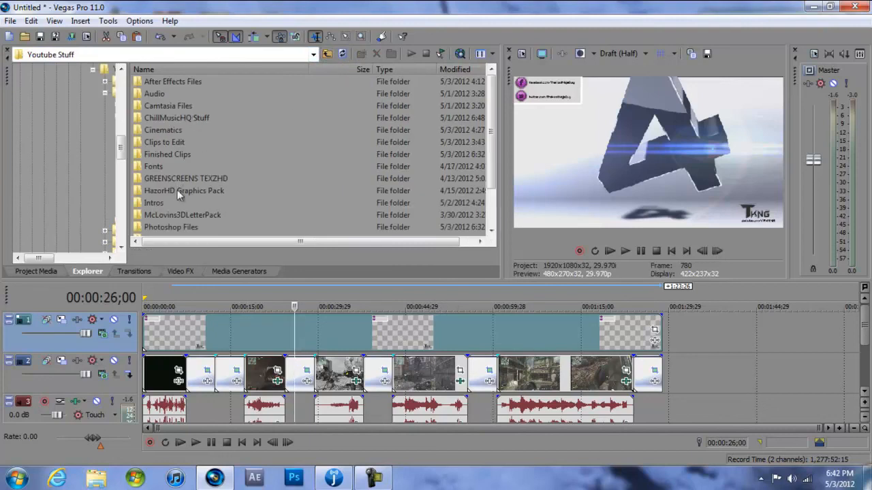
mouse_move(184, 183)
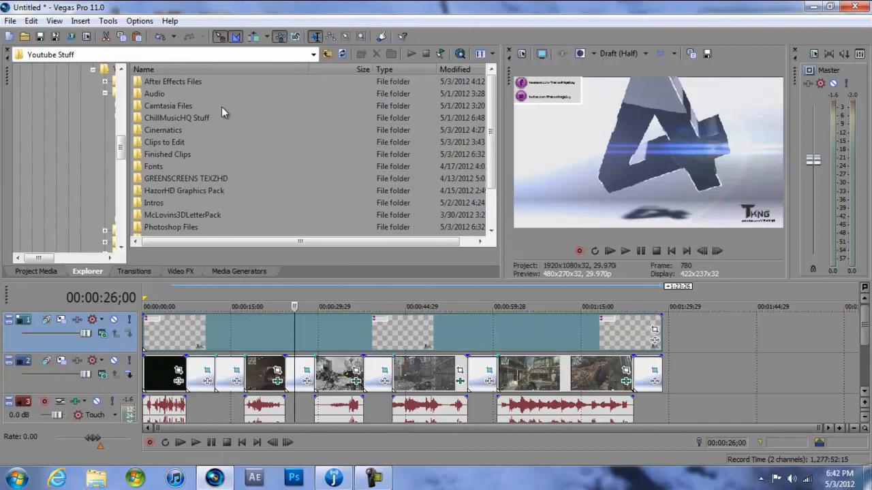
mouse_move(152, 101)
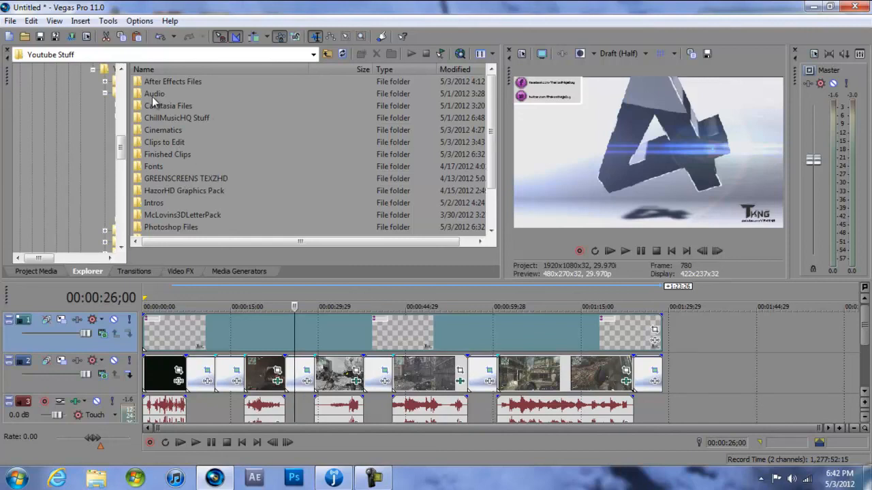
mouse_move(129, 174)
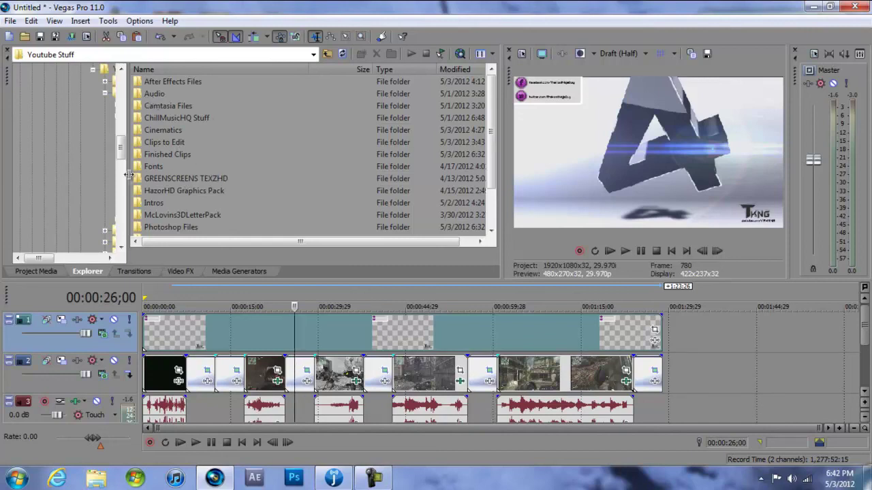